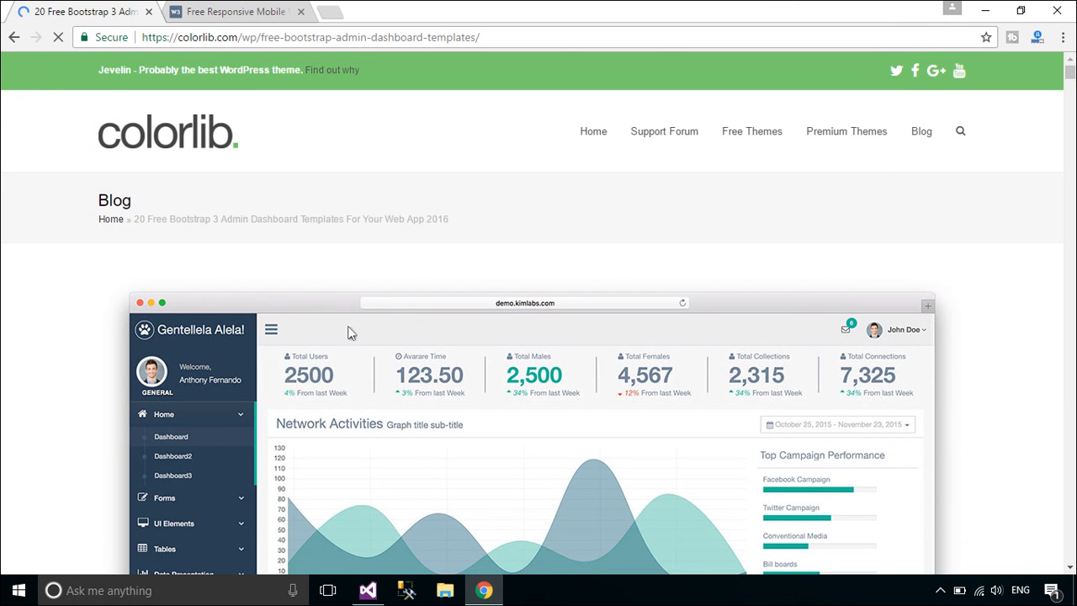
Scroll Colorlib's free admin template list to AdminLTE 2 and open its download page
{"action": "scroll", "scroll_direction": "down", "scroll_amount": 3}
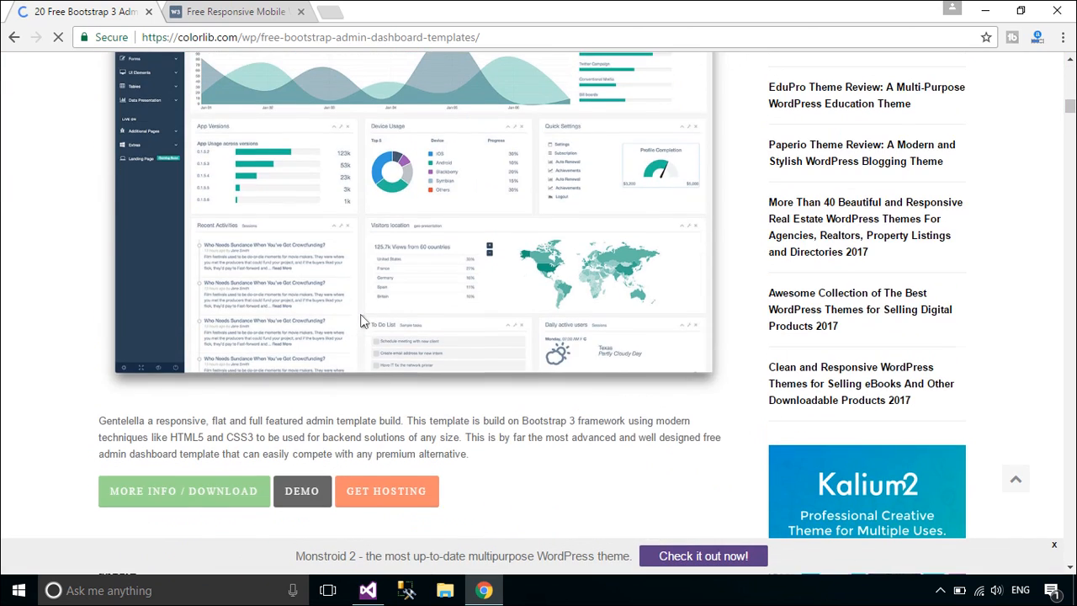
{"action": "scroll", "scroll_direction": "down", "scroll_amount": 3}
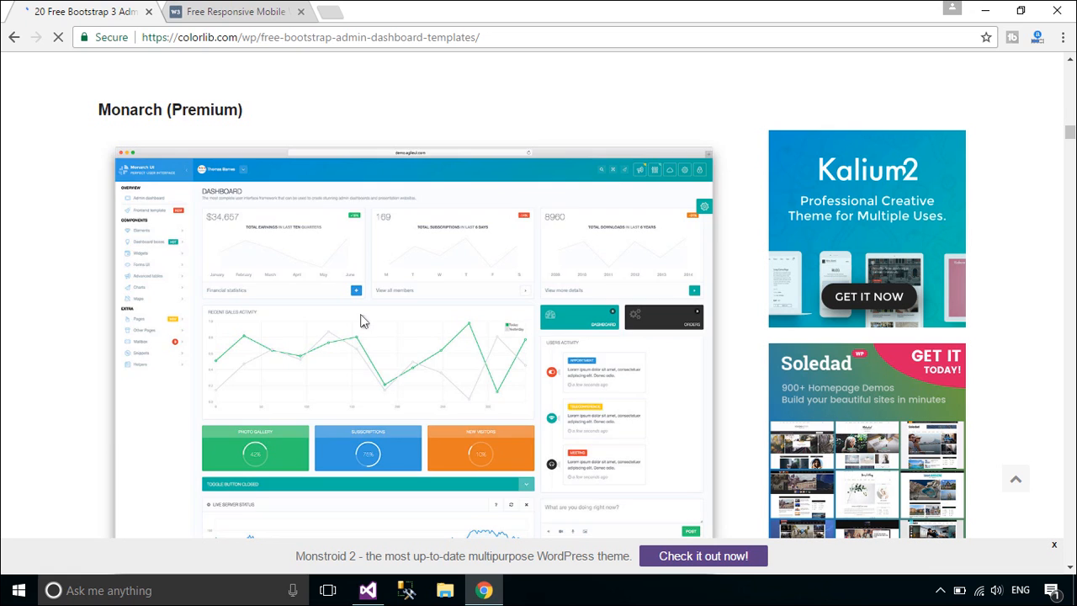
{"action": "scroll", "scroll_direction": "down", "scroll_amount": 3}
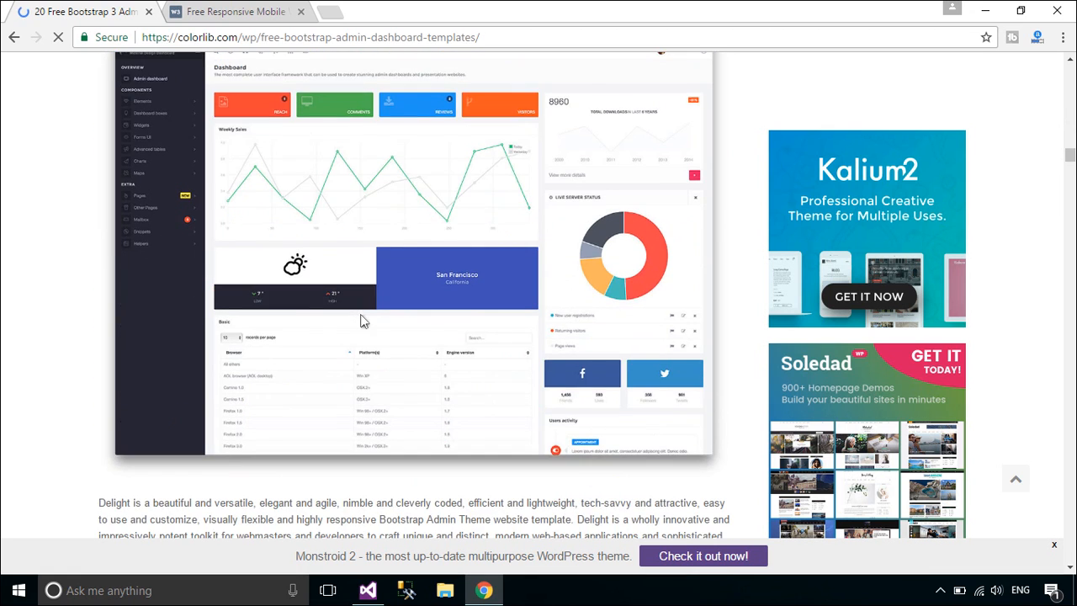
{"action": "scroll", "scroll_direction": "down", "scroll_amount": 3}
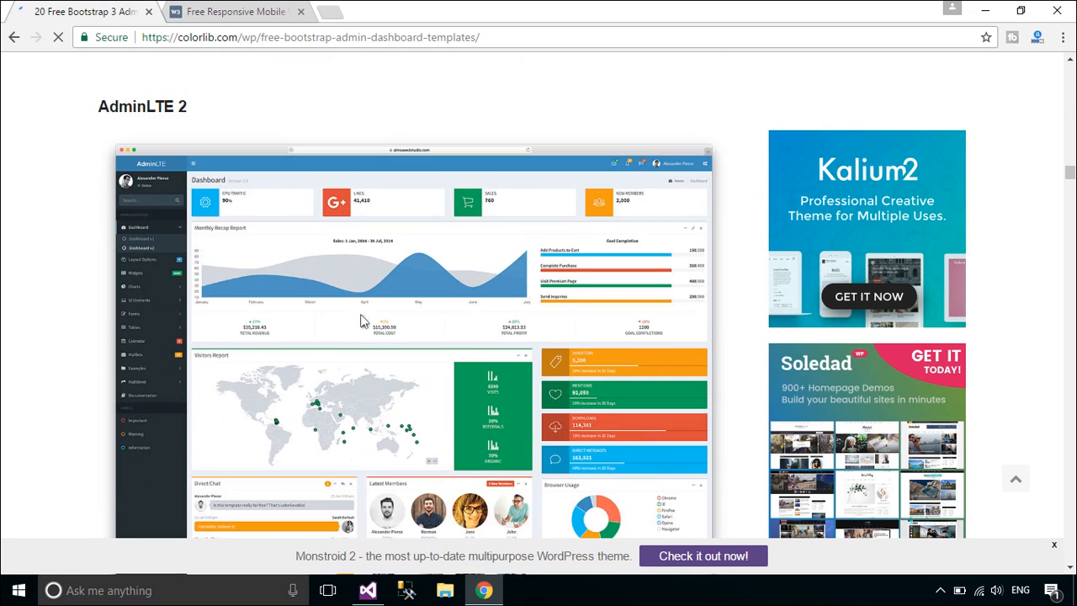
{"action": "scroll", "scroll_direction": "down", "scroll_amount": 3}
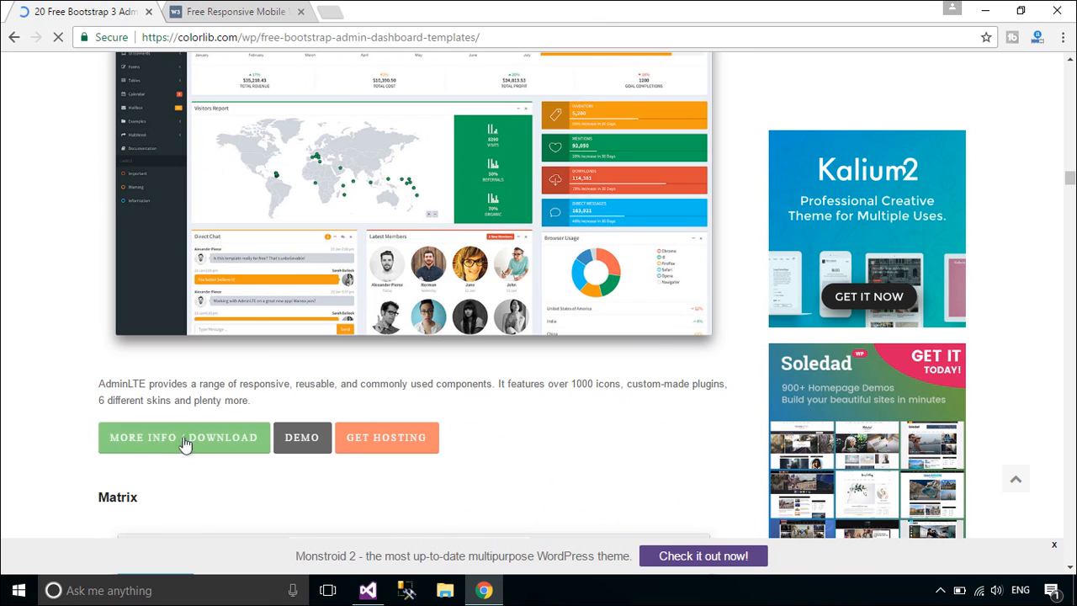
{"action": "left_click", "coordinate": [183, 437]}
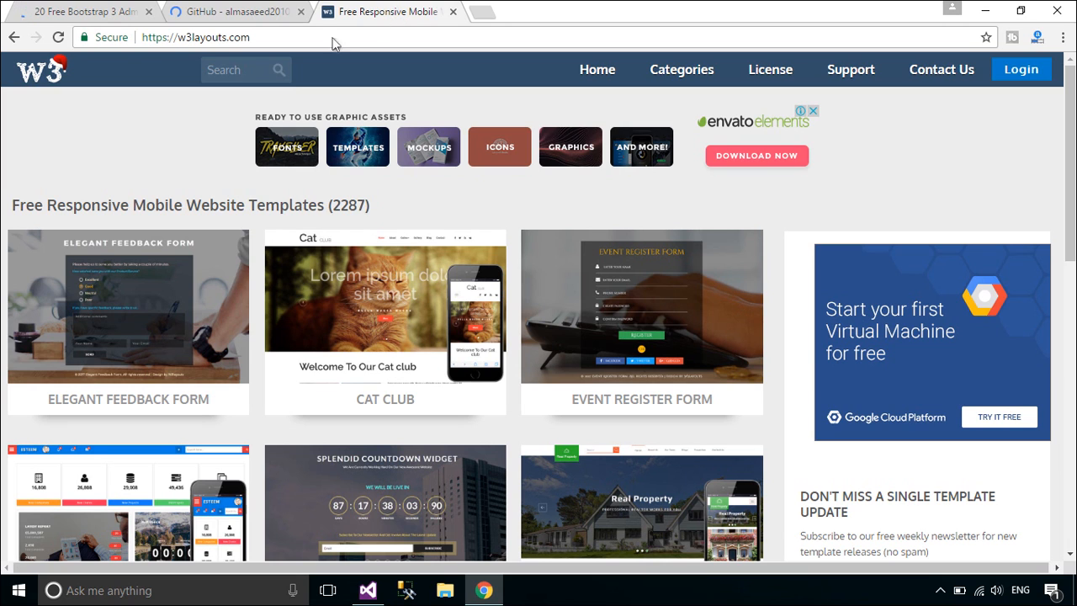
Browse W3Layouts' Admin Templates category, then switch to the AdminLTE GitHub tab
{"action": "left_click", "coordinate": [681, 69]}
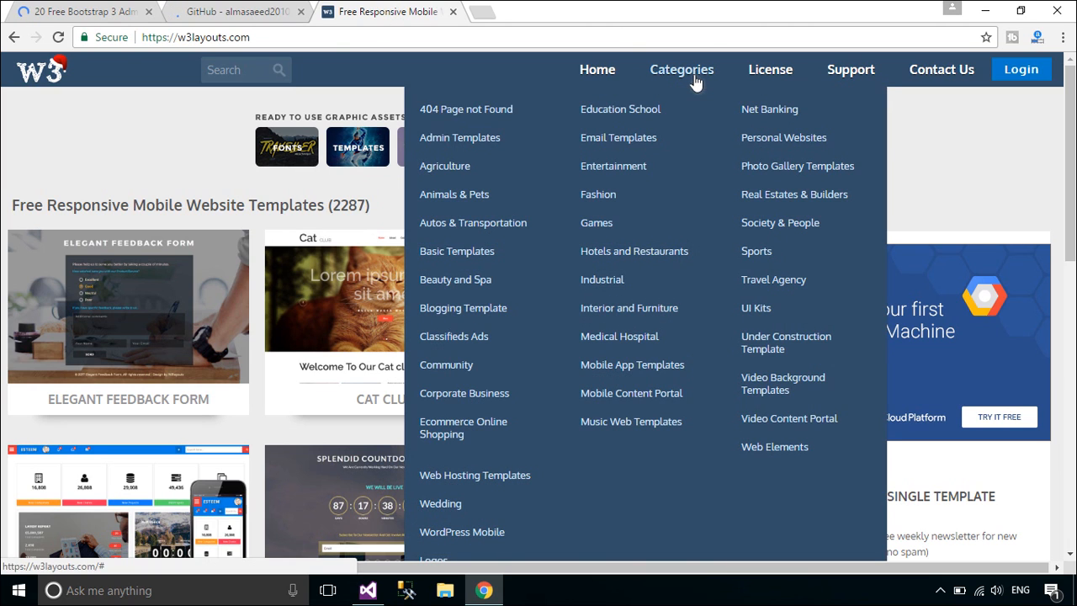
{"action": "left_click", "coordinate": [459, 137]}
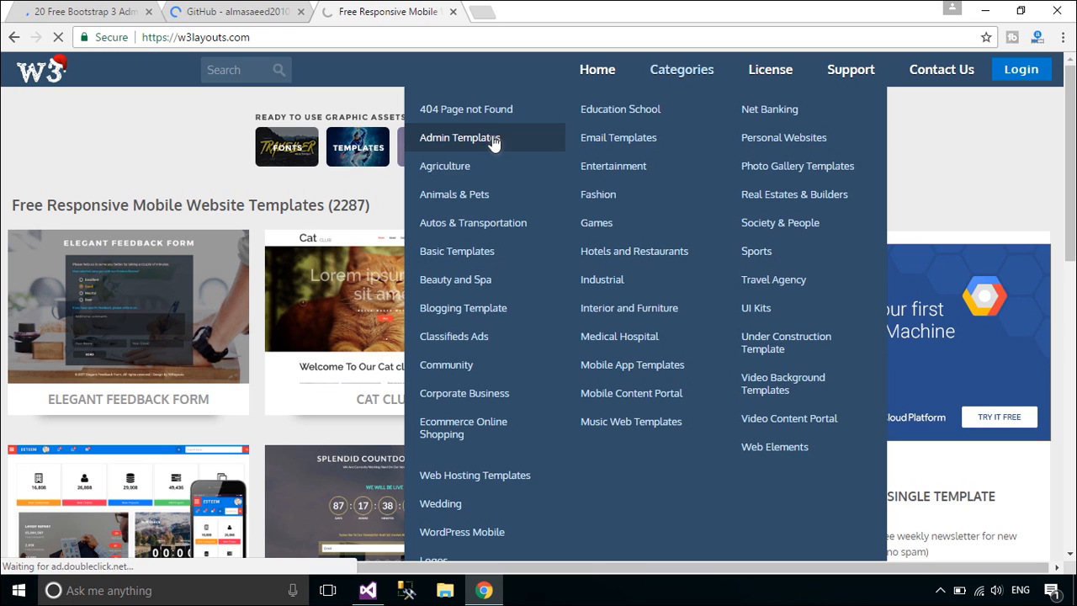
{"action": "left_click", "coordinate": [460, 137]}
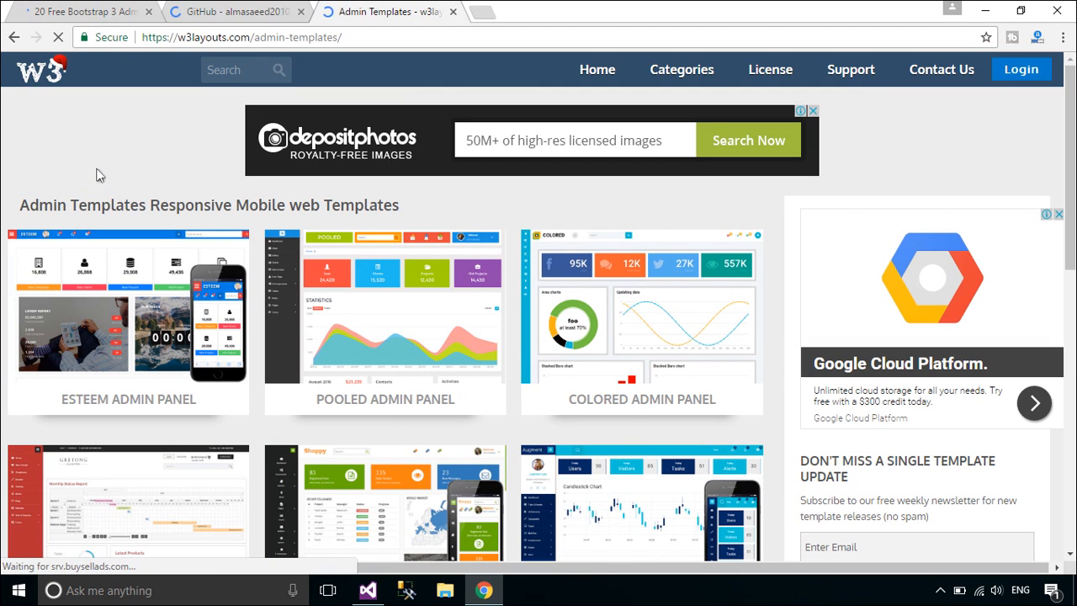
{"action": "scroll", "scroll_direction": "down", "scroll_amount": 3}
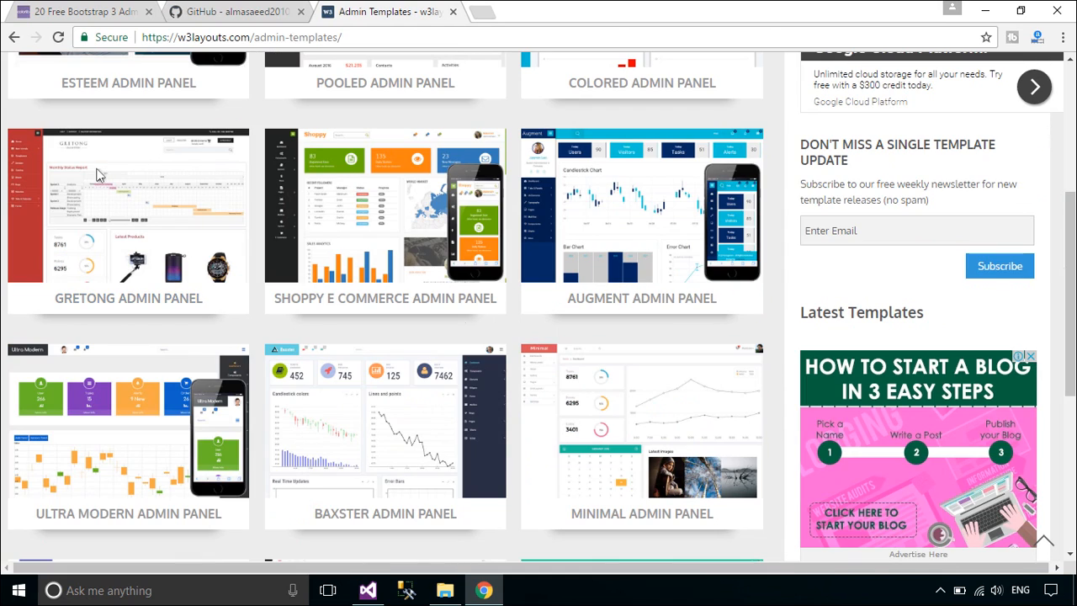
{"action": "left_click", "coordinate": [236, 15]}
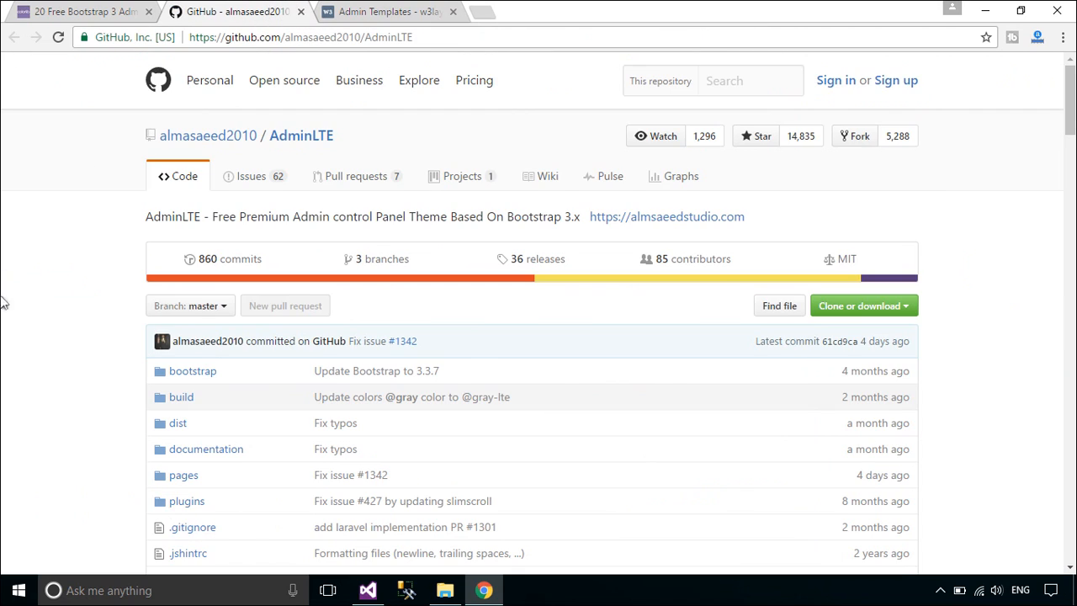
Scroll through the AdminLTE README covering installation, documentation, contribution and license
{"action": "scroll", "scroll_direction": "down", "scroll_amount": 3}
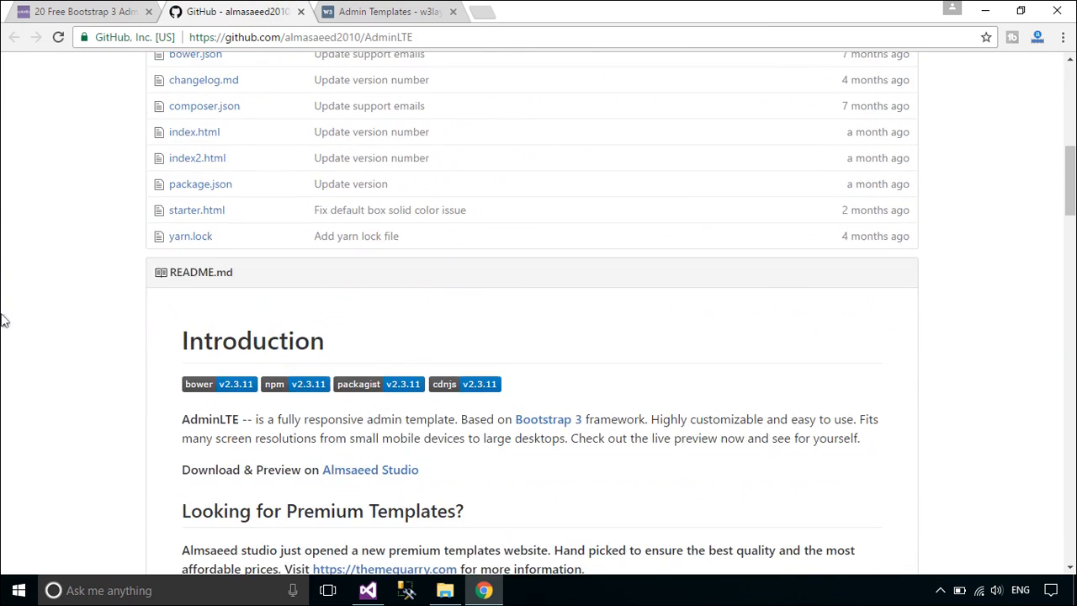
{"action": "scroll", "scroll_direction": "down", "scroll_amount": 3}
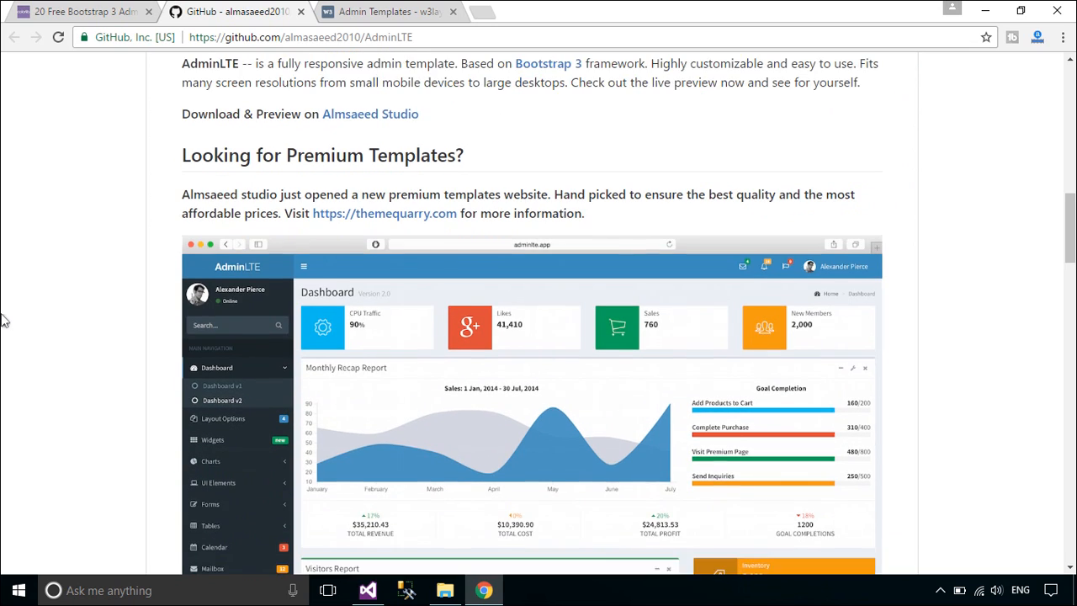
{"action": "scroll", "scroll_direction": "down", "scroll_amount": 3}
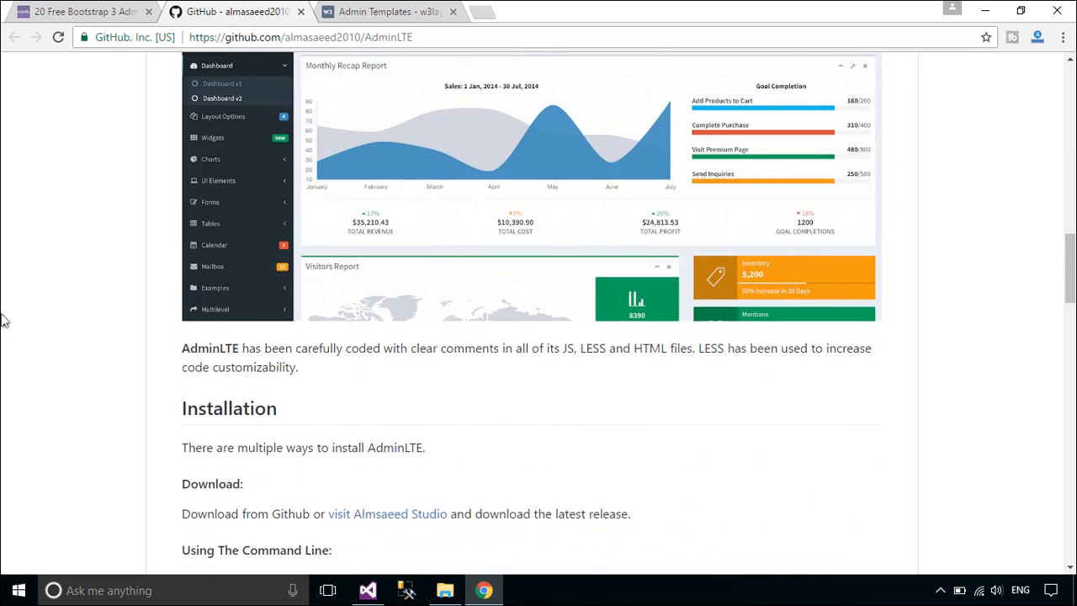
{"action": "scroll", "scroll_direction": "down", "scroll_amount": 3}
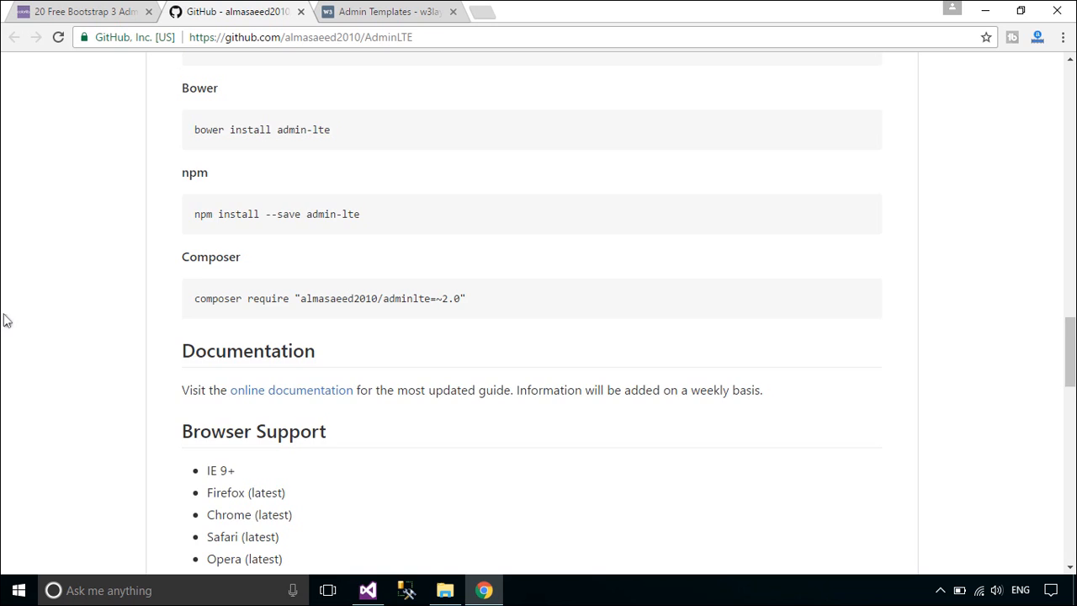
{"action": "scroll", "scroll_direction": "down", "scroll_amount": 3}
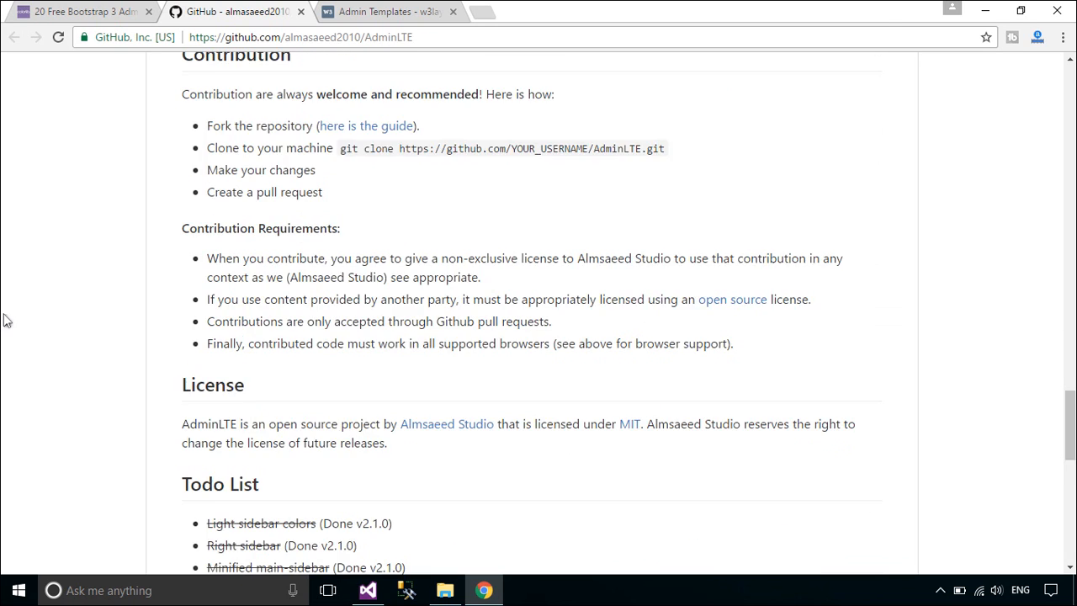
{"action": "scroll", "scroll_direction": "down", "scroll_amount": 3}
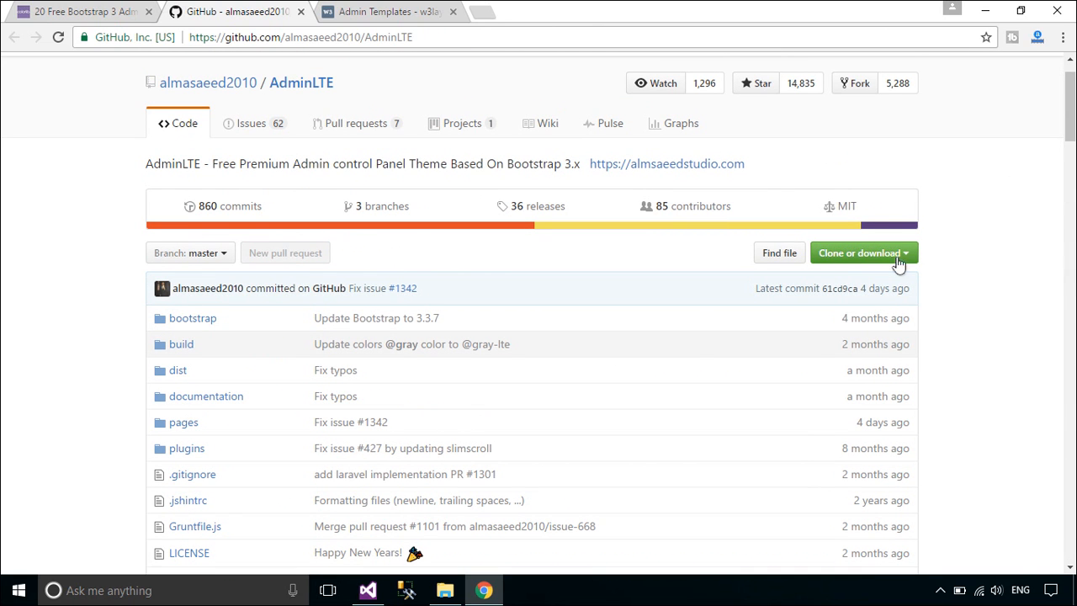
Download AdminLTE as a ZIP from Clone or download and show it in the Downloads folder
{"action": "left_click", "coordinate": [863, 252]}
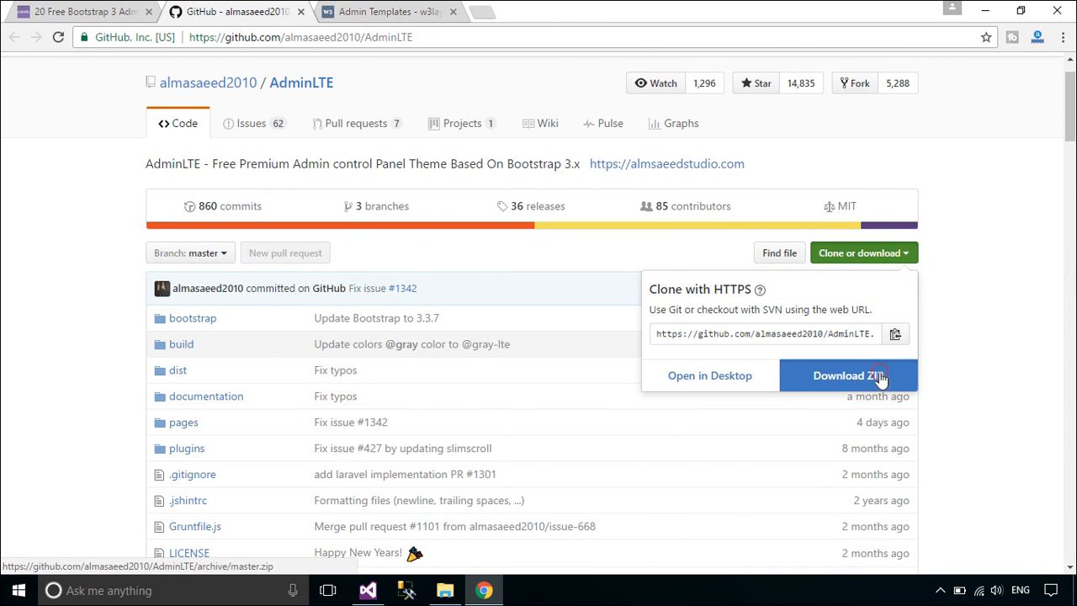
{"action": "left_click", "coordinate": [850, 374]}
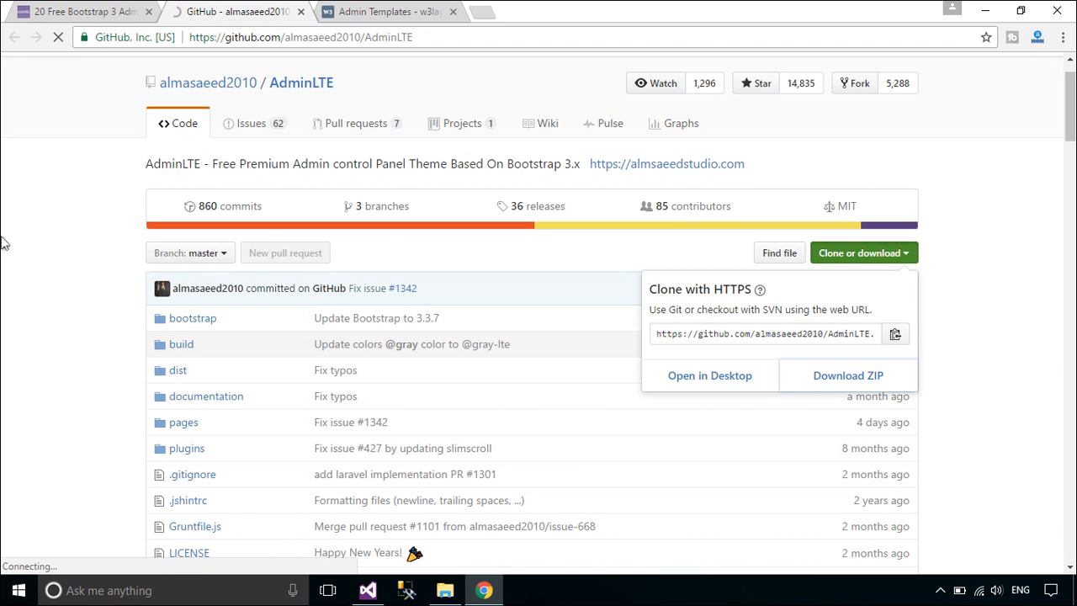
{"action": "left_click", "coordinate": [847, 375]}
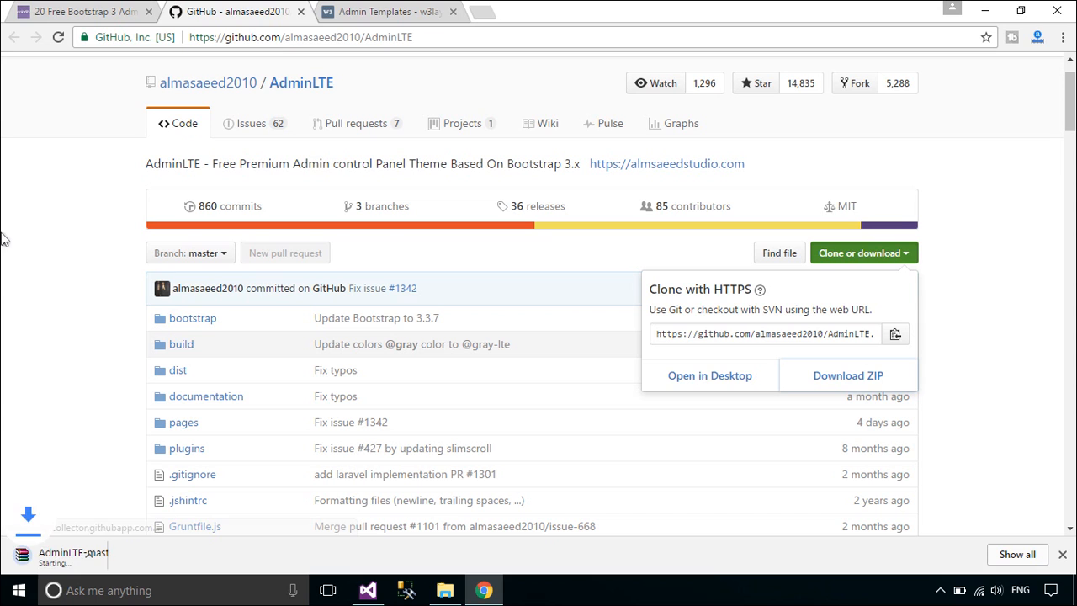
{"action": "left_click", "coordinate": [847, 376]}
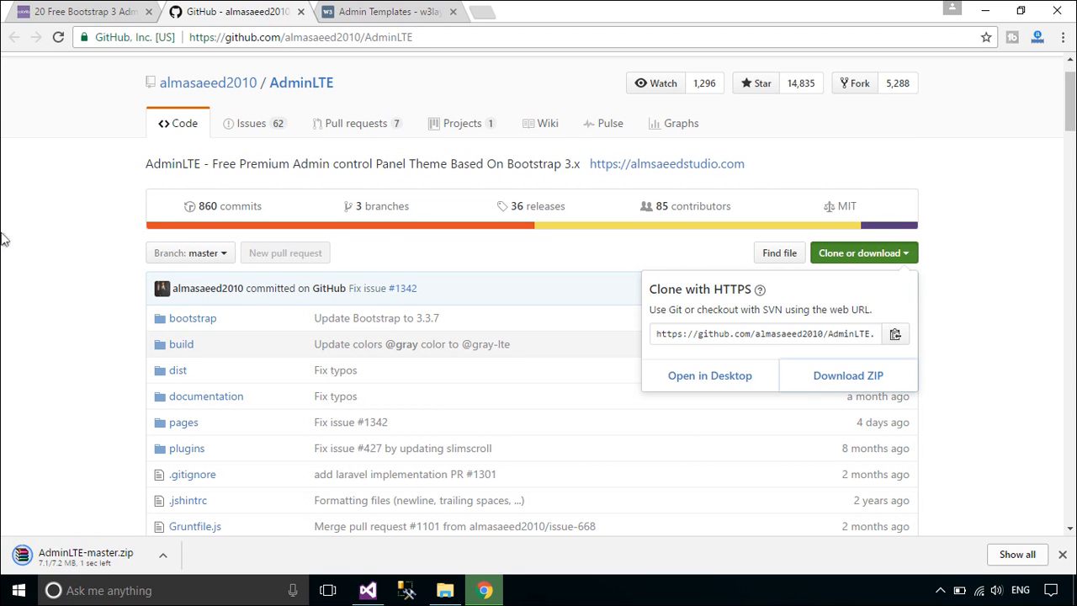
{"action": "left_click", "coordinate": [441, 590]}
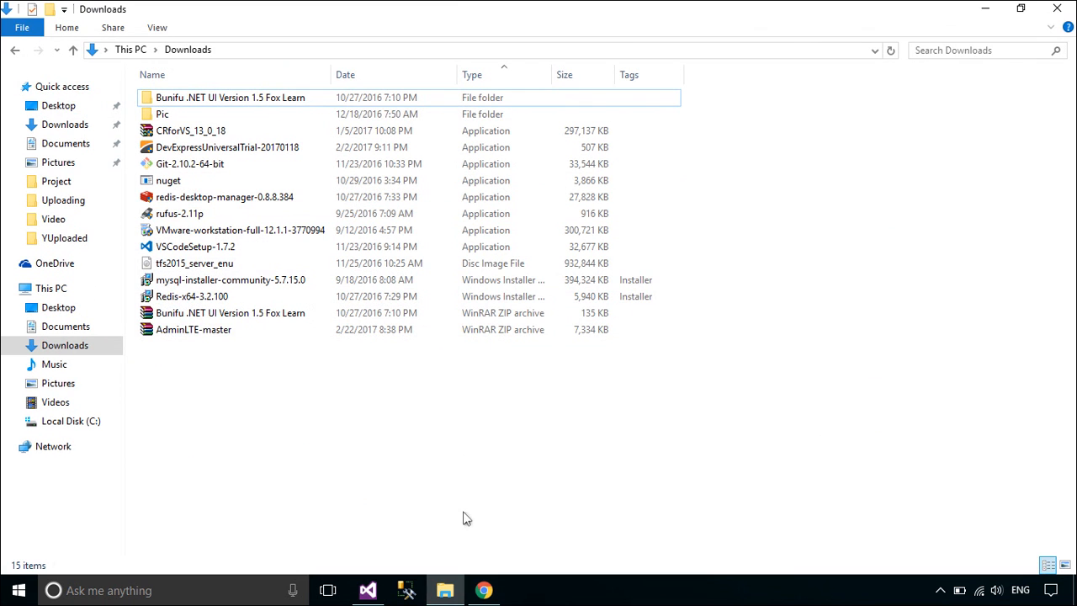
Extract AdminLTE-master.zip here and copy the inner AdminLTE-master folder
{"action": "right_click", "coordinate": [193, 329]}
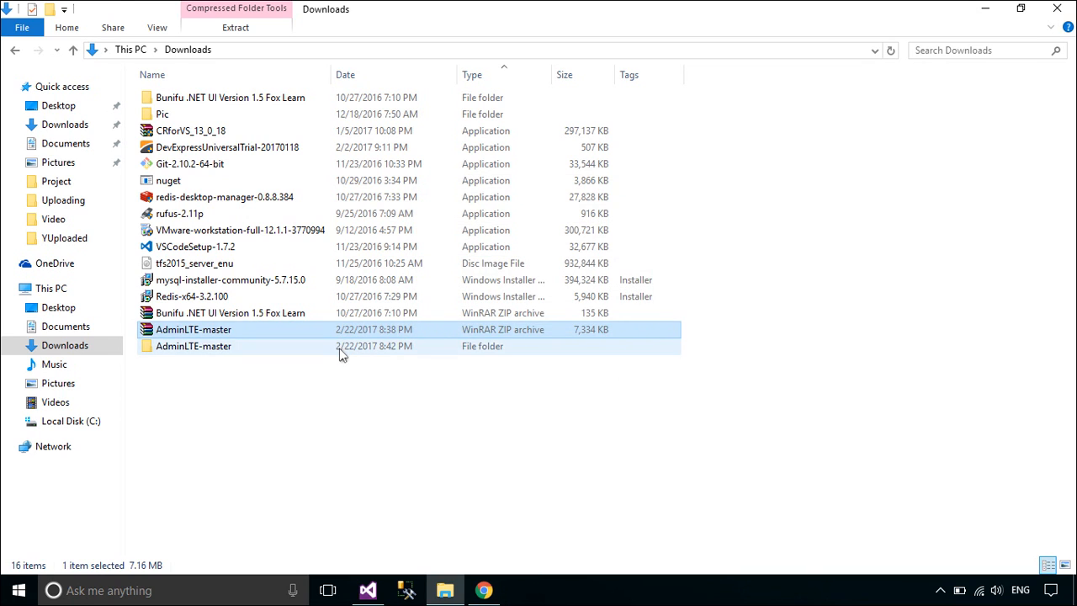
{"action": "double_click", "coordinate": [193, 345]}
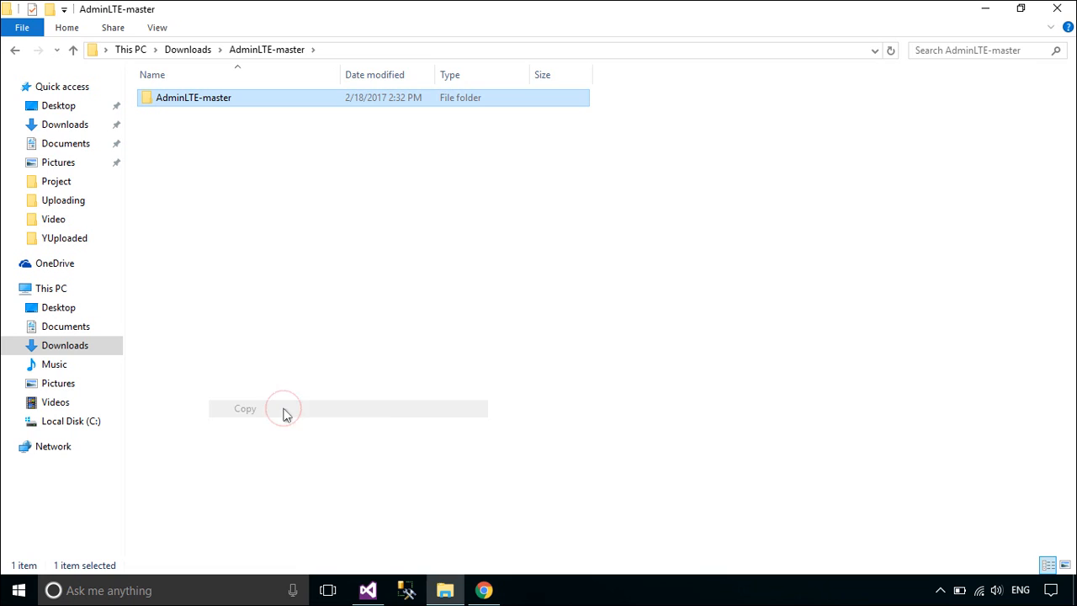
{"action": "left_click", "coordinate": [348, 588]}
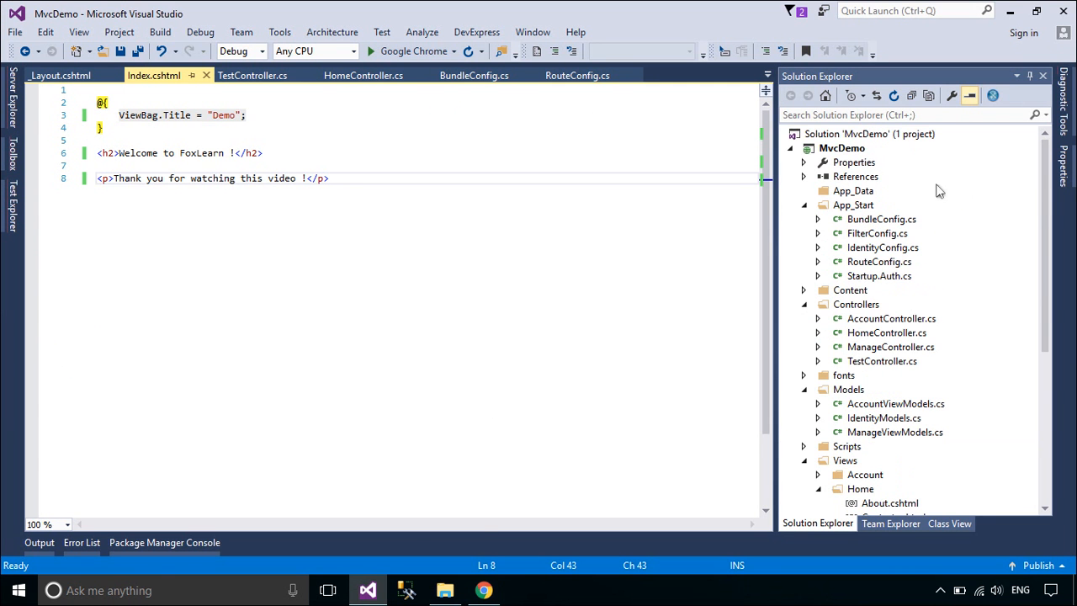
Paste AdminLTE-master into MvcDemo, show all files, and include its contents in the project
{"action": "right_click", "coordinate": [843, 148]}
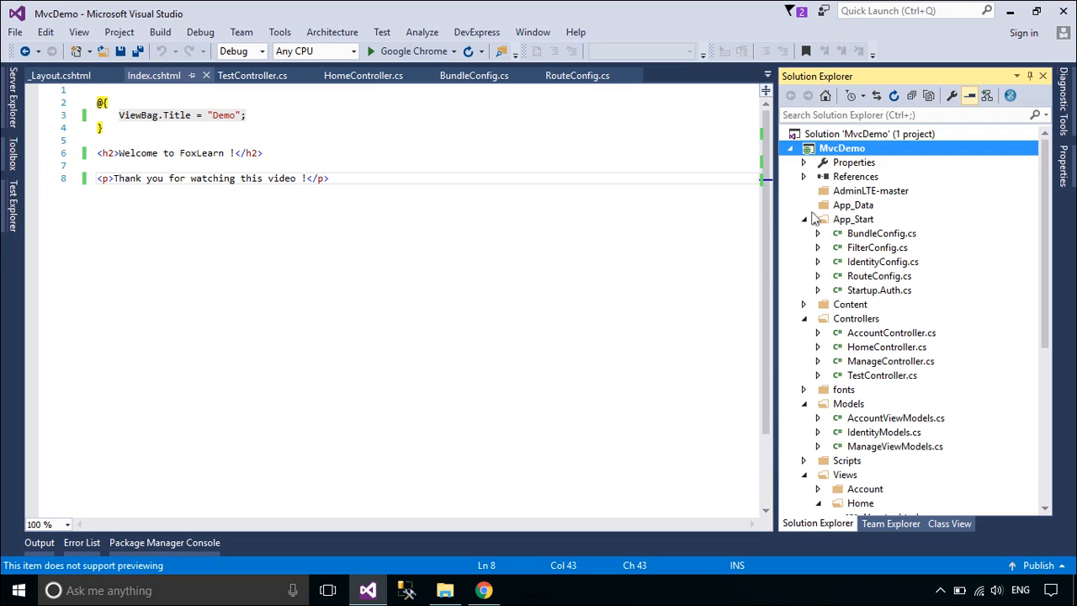
{"action": "left_click", "coordinate": [871, 190]}
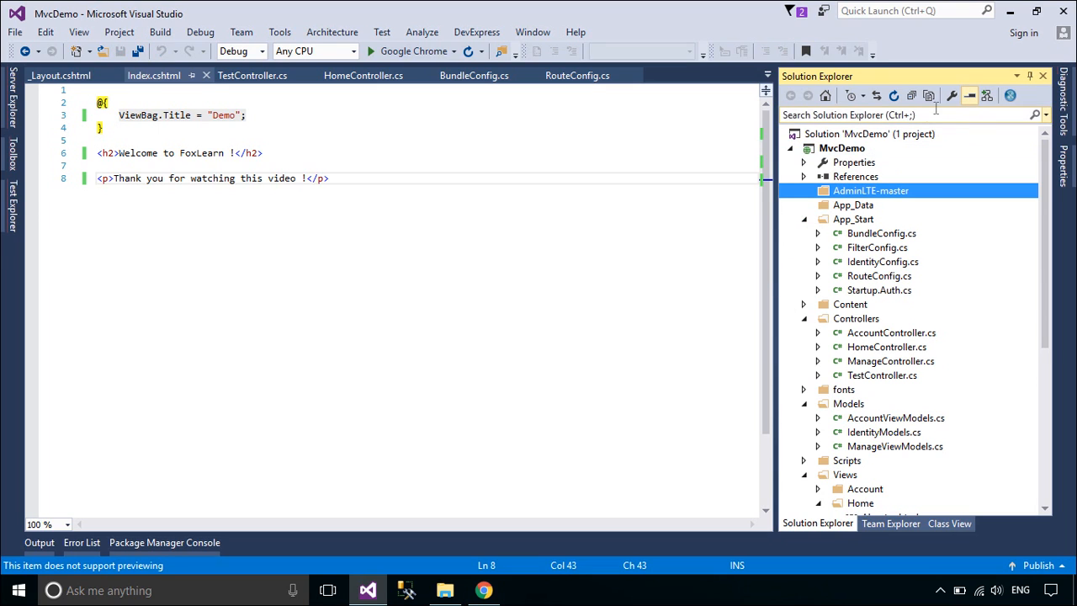
{"action": "left_click", "coordinate": [804, 190]}
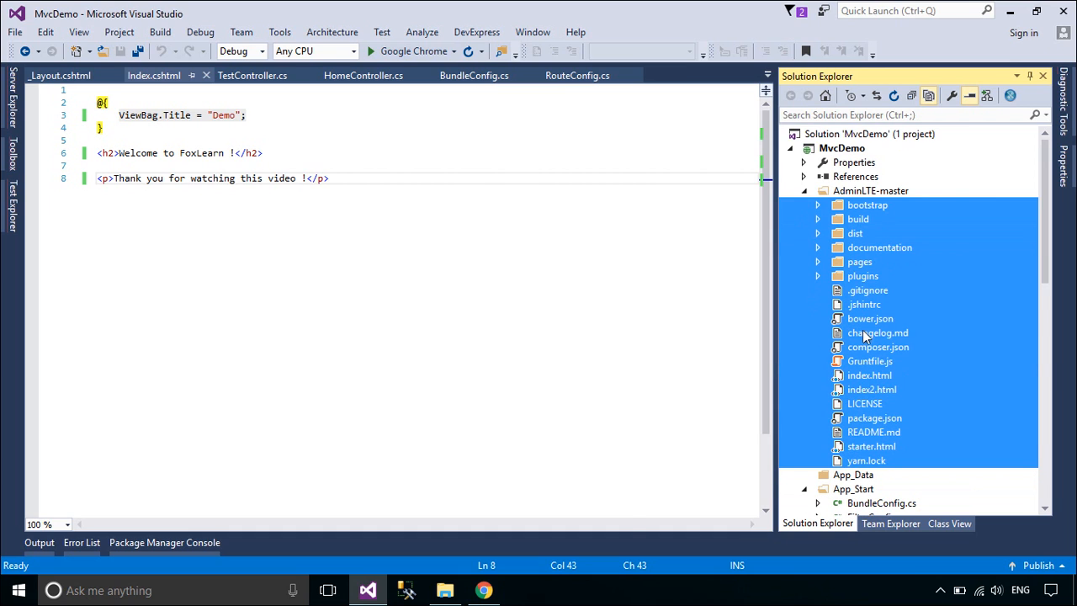
{"action": "right_click", "coordinate": [867, 376]}
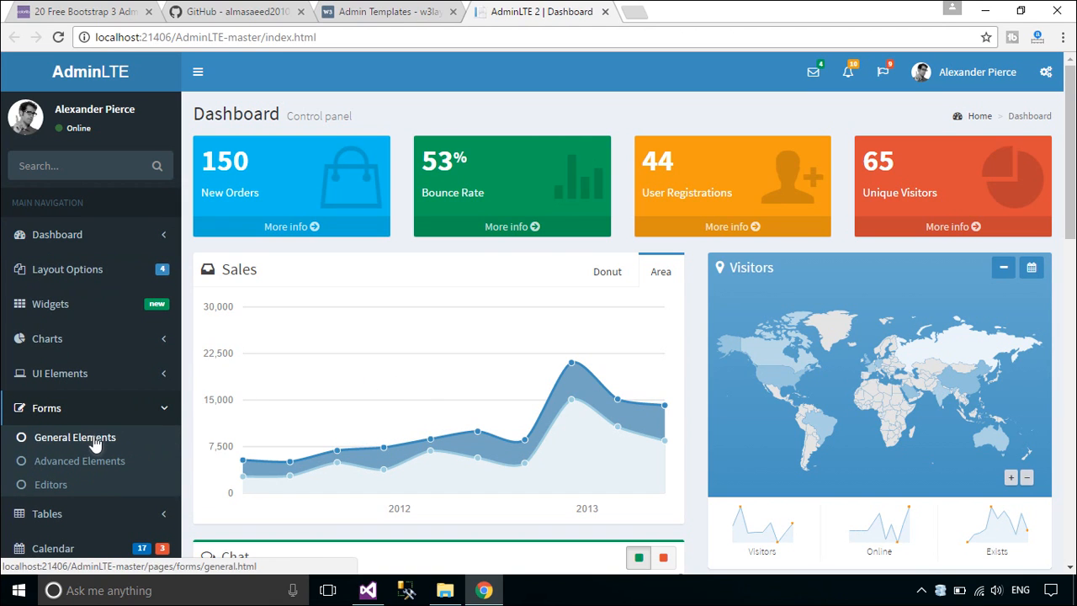
View the General Elements and Advanced Elements form pages in the AdminLTE preview
{"action": "left_click", "coordinate": [74, 437]}
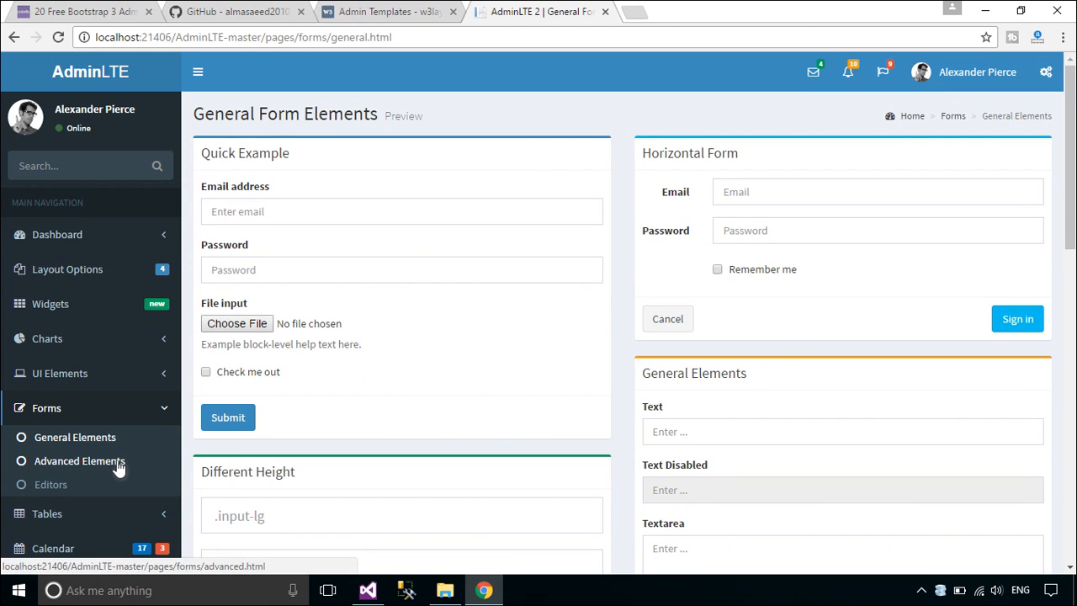
{"action": "left_click", "coordinate": [79, 460]}
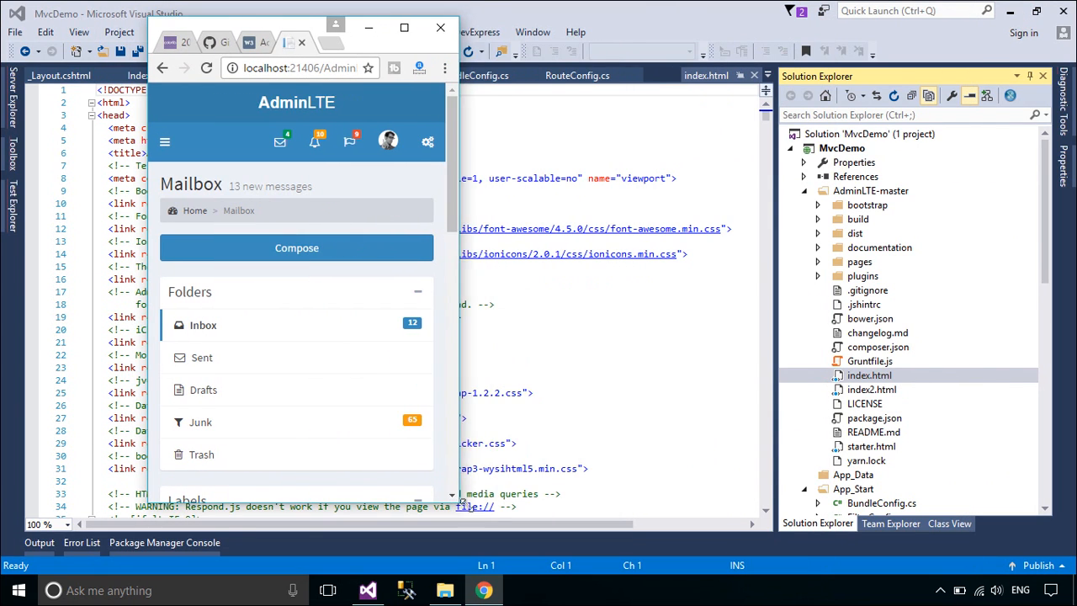
In the narrow window, open the hamburger sidebar and go to Examples > Login
{"action": "left_click", "coordinate": [165, 141]}
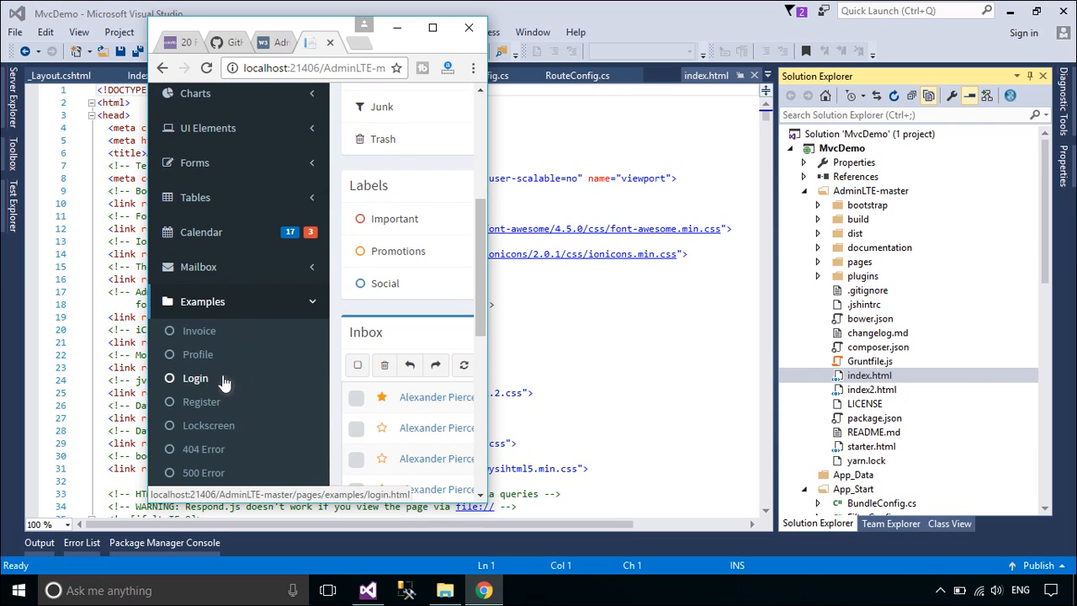
{"action": "left_click", "coordinate": [195, 378]}
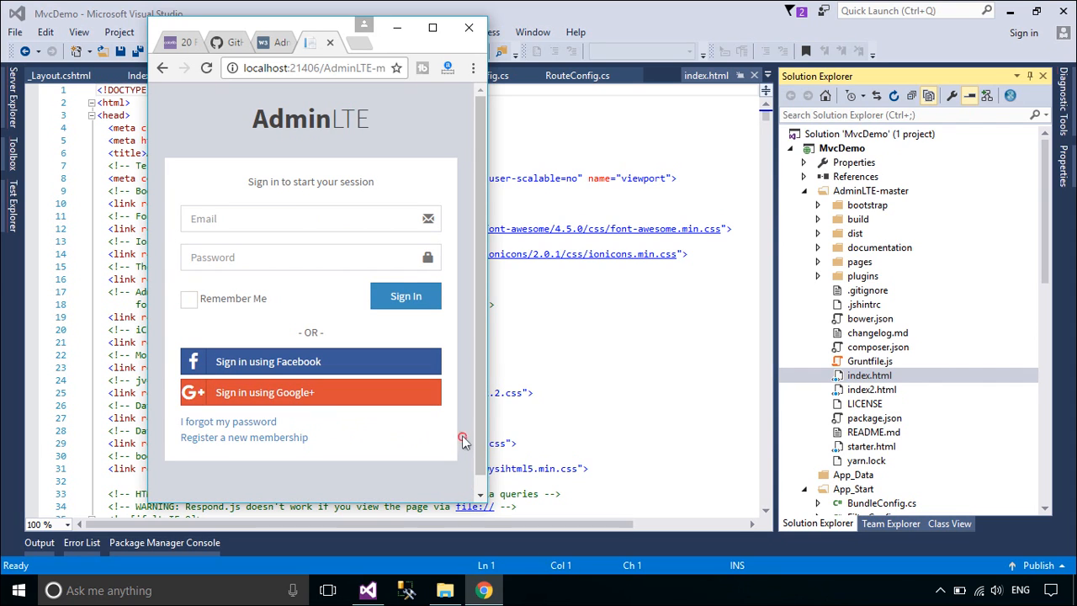